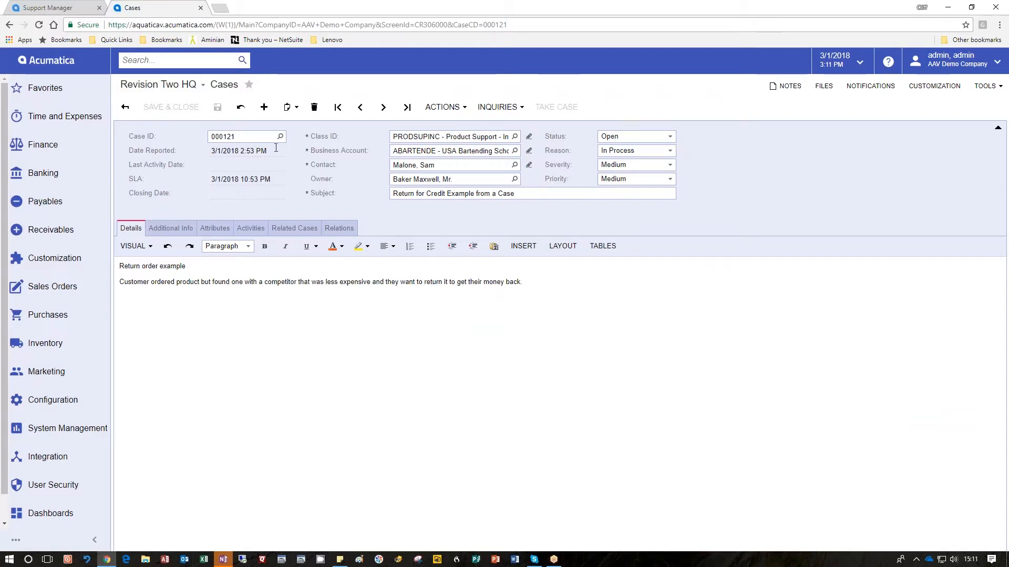
mouse_move(450, 137)
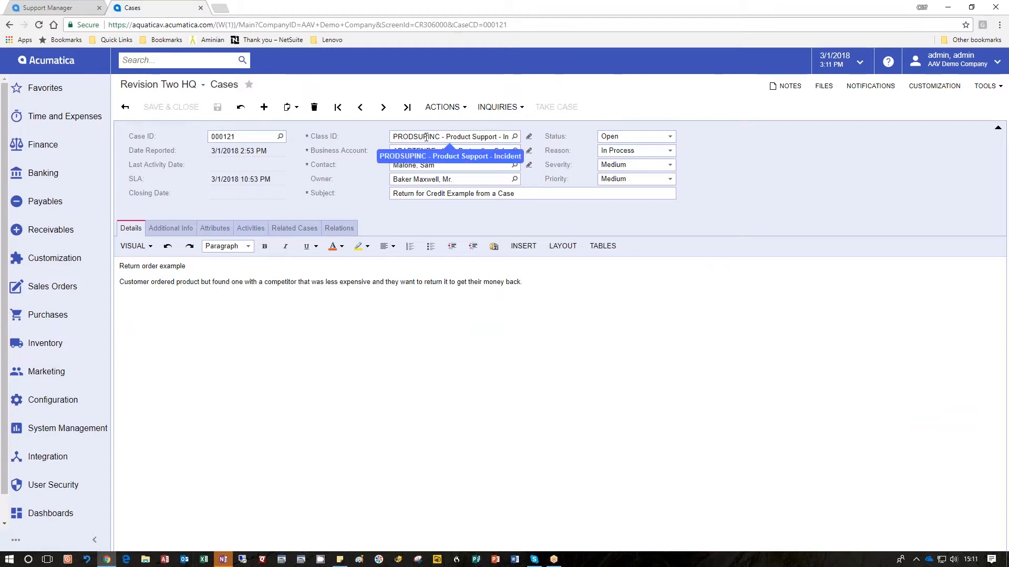
- Create a return order of type RC from case 000121 via the Create Return Order action
click(450, 155)
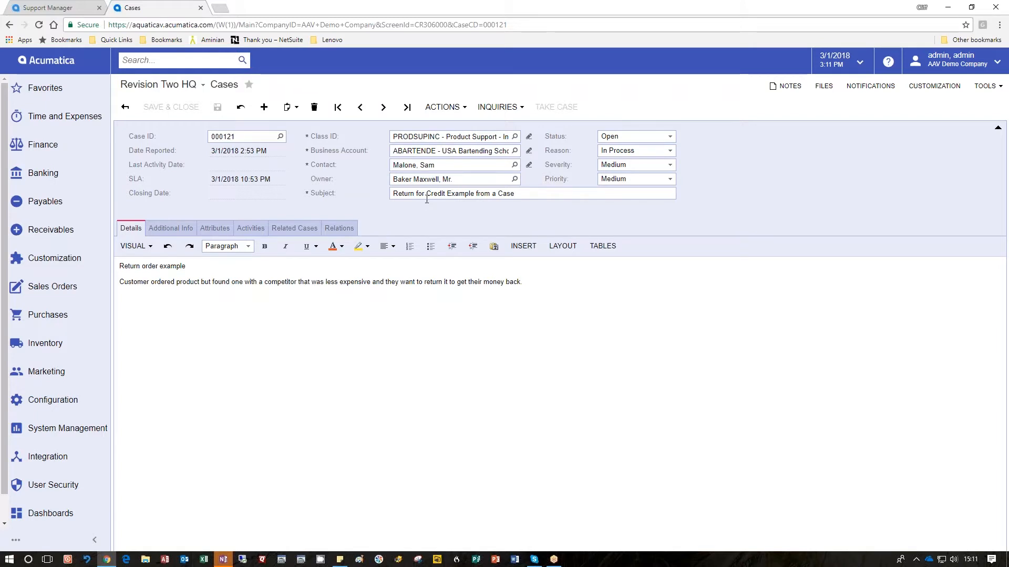
click(442, 107)
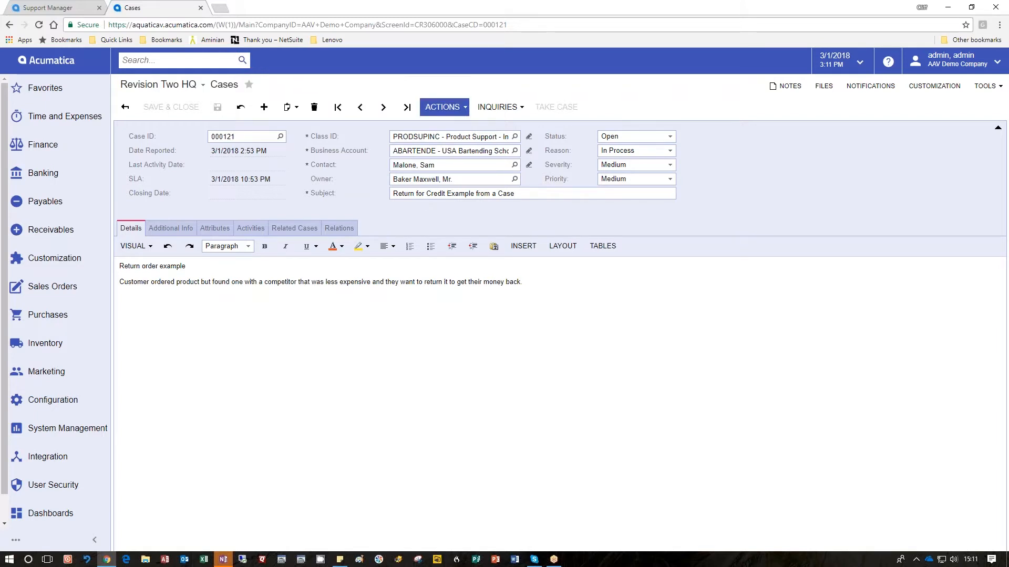
click(442, 107)
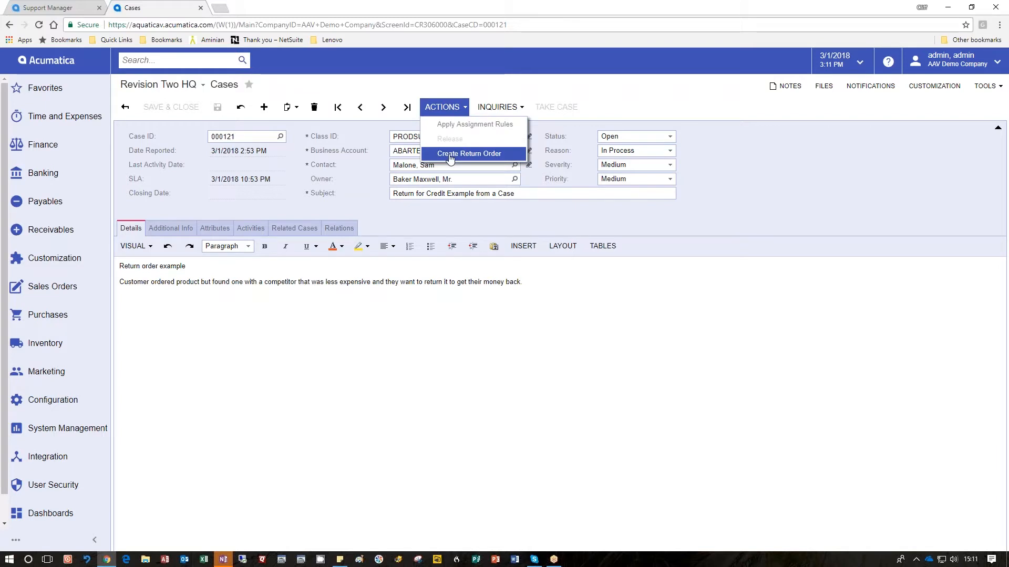
click(469, 153)
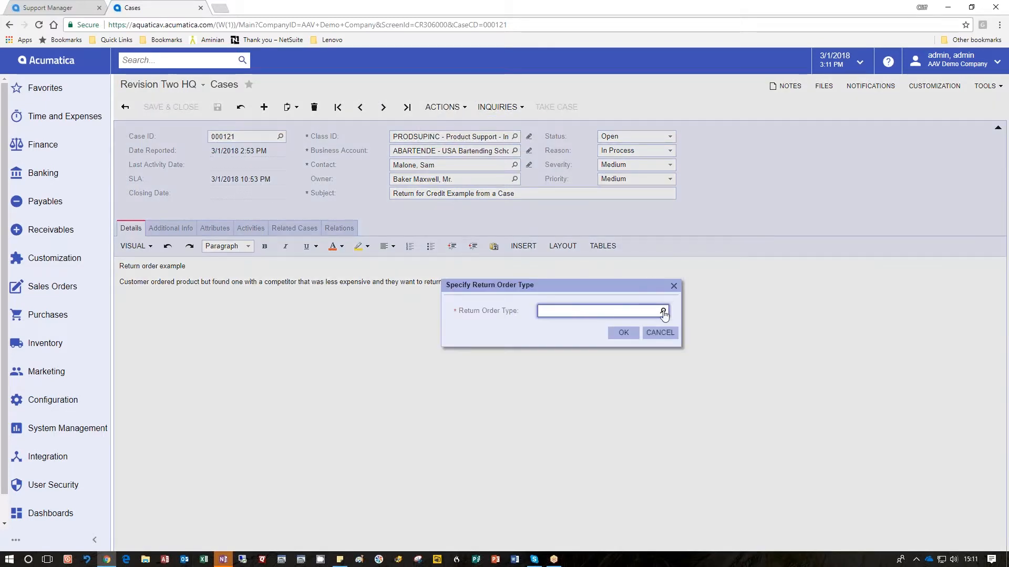
click(663, 311)
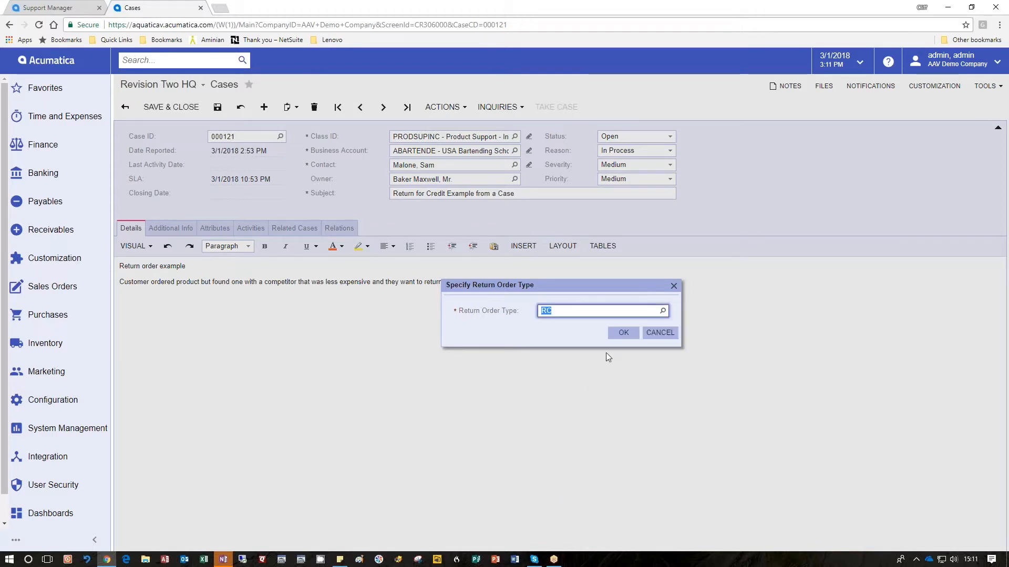
click(660, 333)
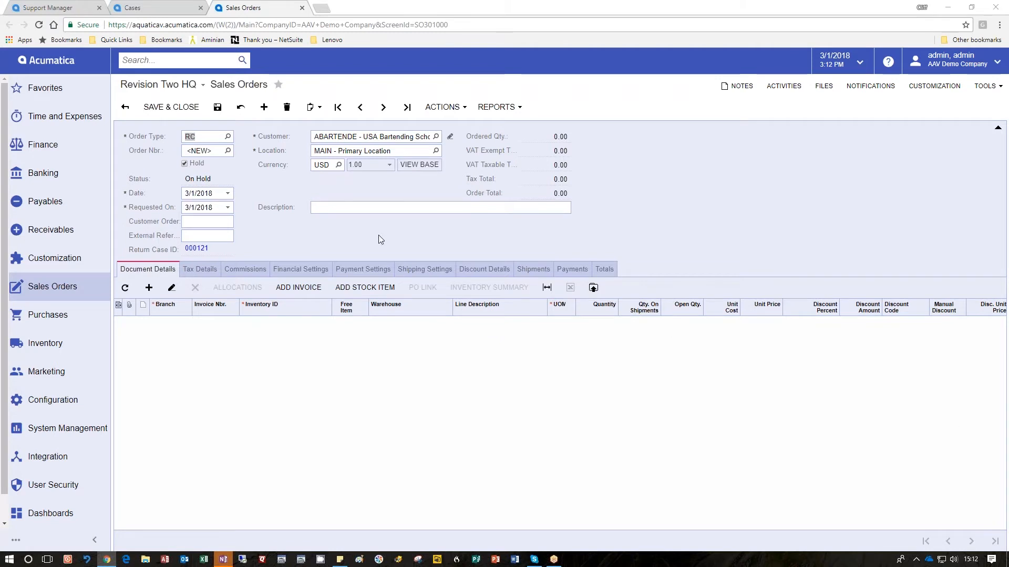
- Return to case 000120 and view its additional details listing return order AR005594
click(155, 7)
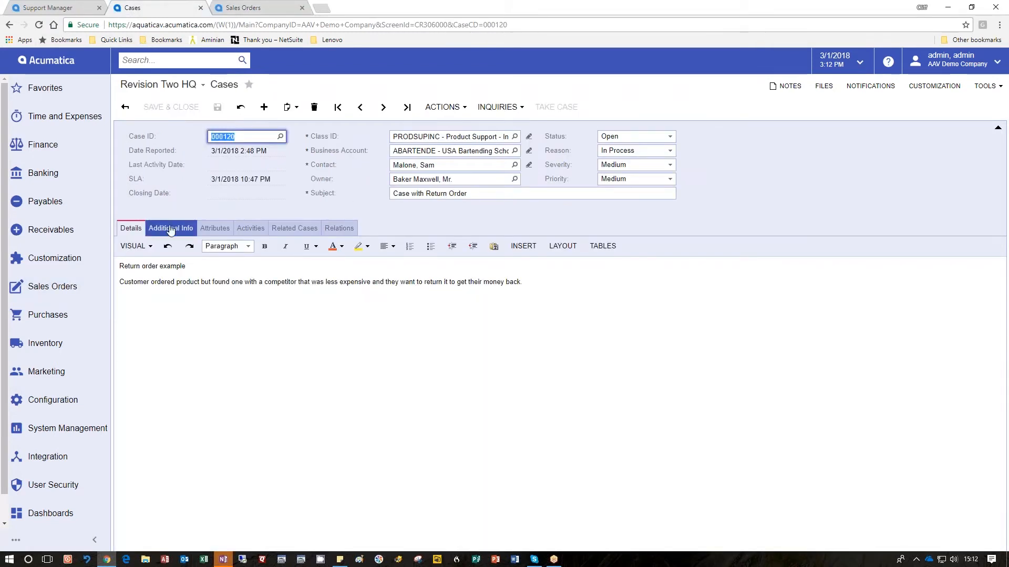
click(171, 228)
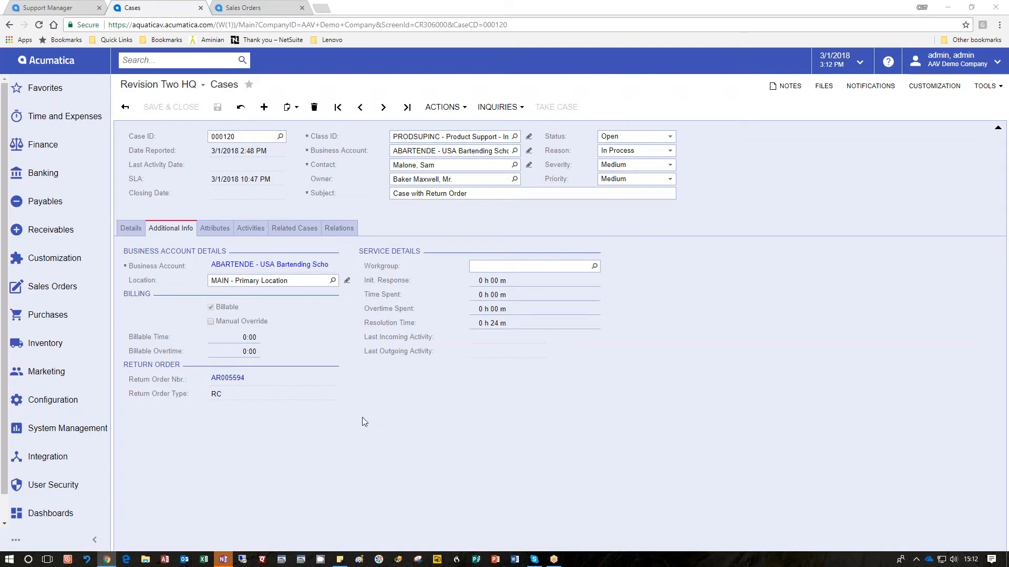
mouse_move(334, 419)
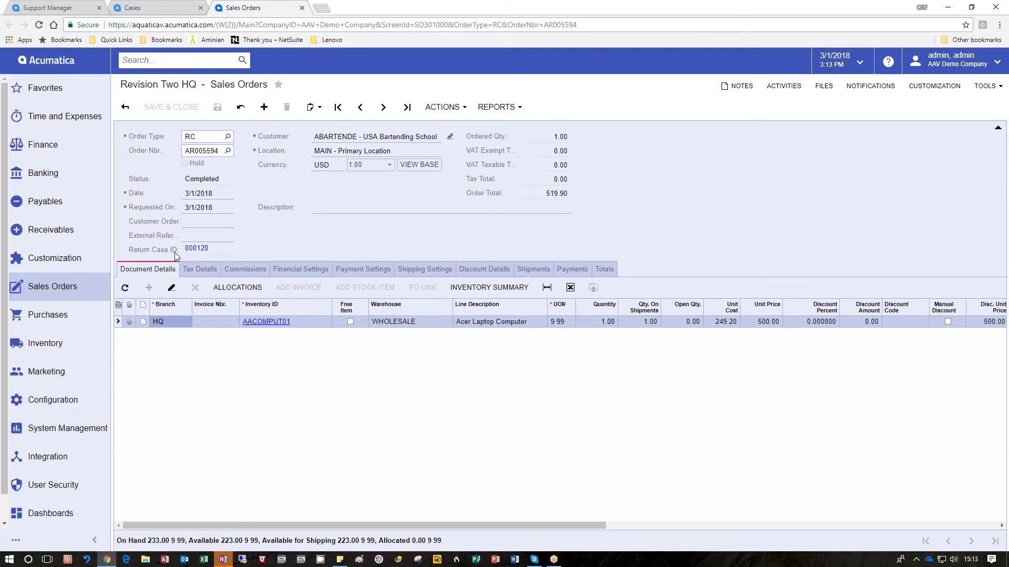
mouse_move(207, 256)
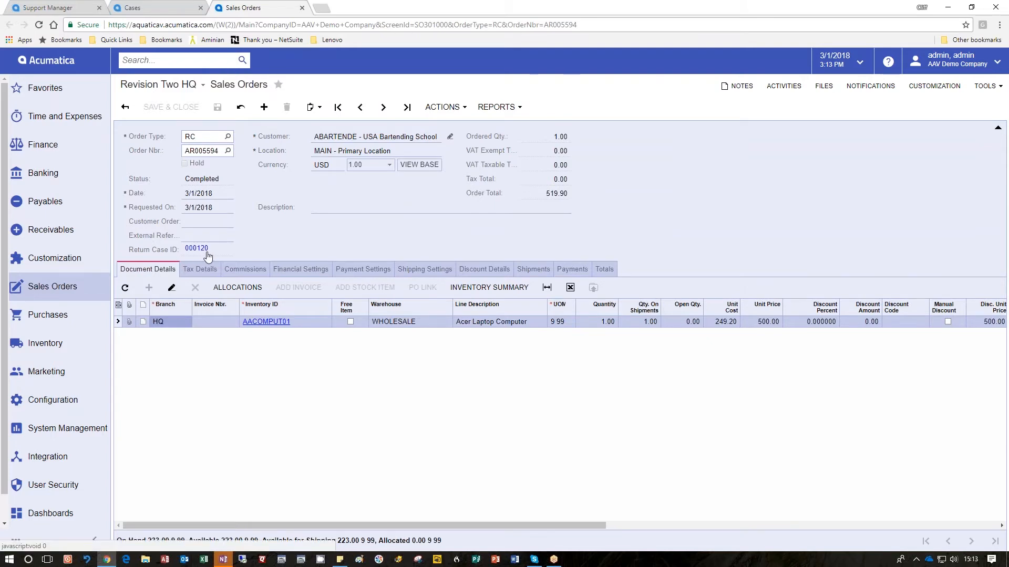
- Follow the Return Case ID link from order AR005594 back to case 000120
click(196, 249)
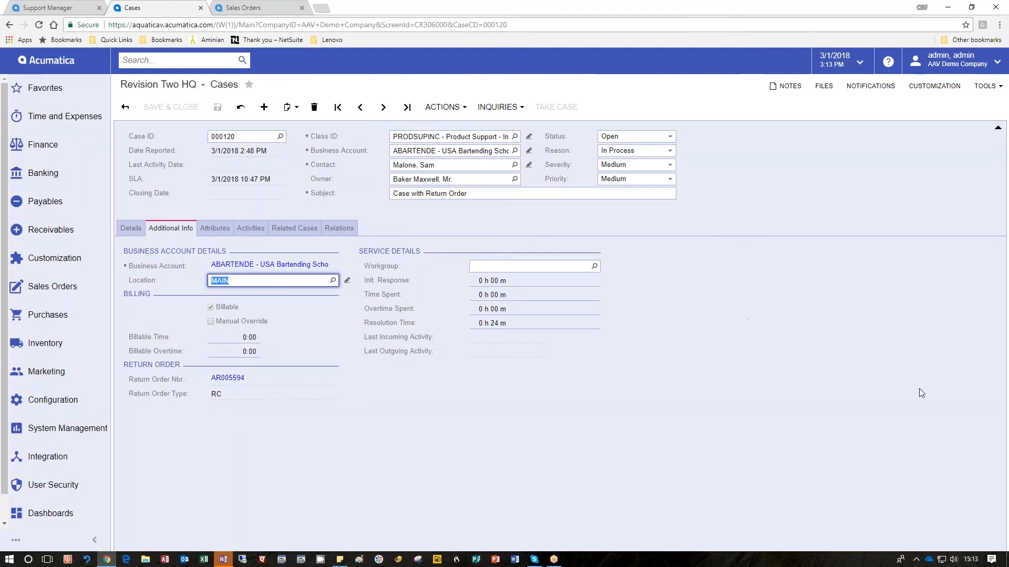